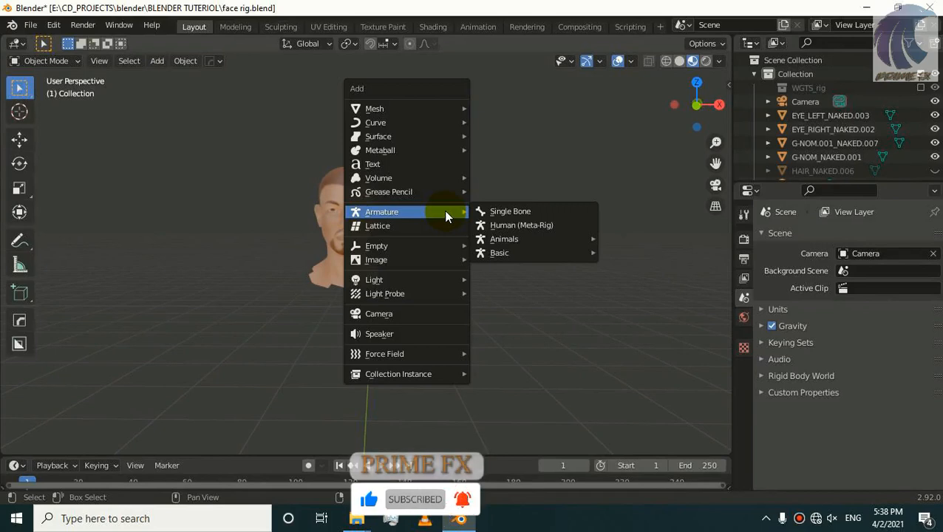
# - Add a Human (Meta-Rig) armature to the scene around the textured head
pyautogui.click(521, 225)
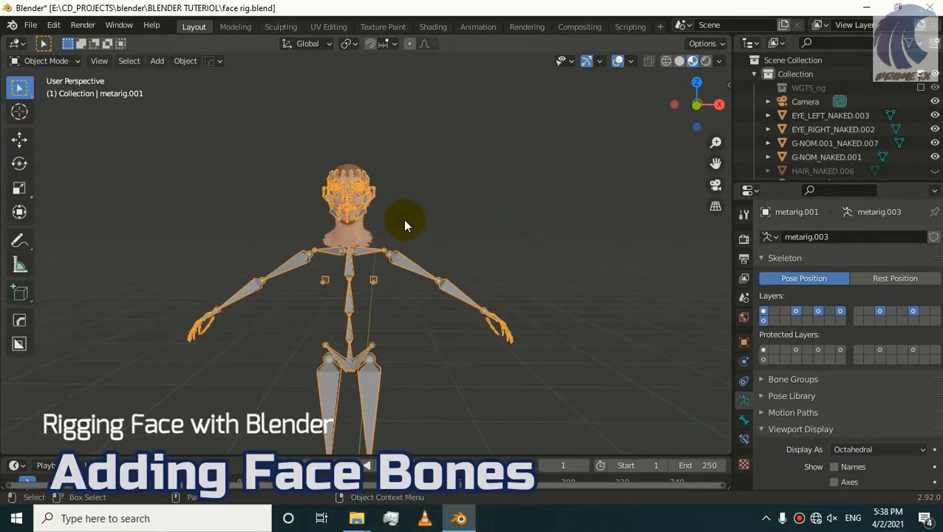
# - In Edit Mode, delete the arm, body, leg and neck bones, keeping only face bones
pyautogui.press('Tab')
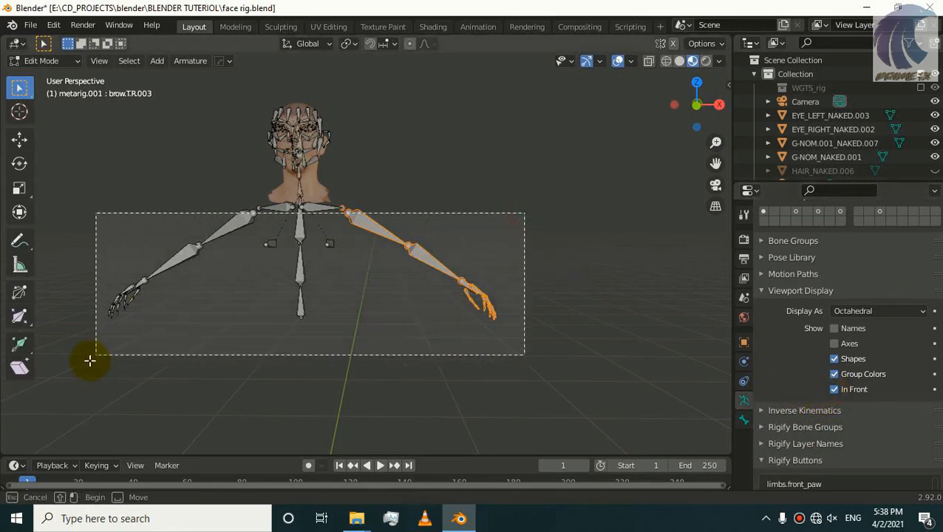
pyautogui.press('1')
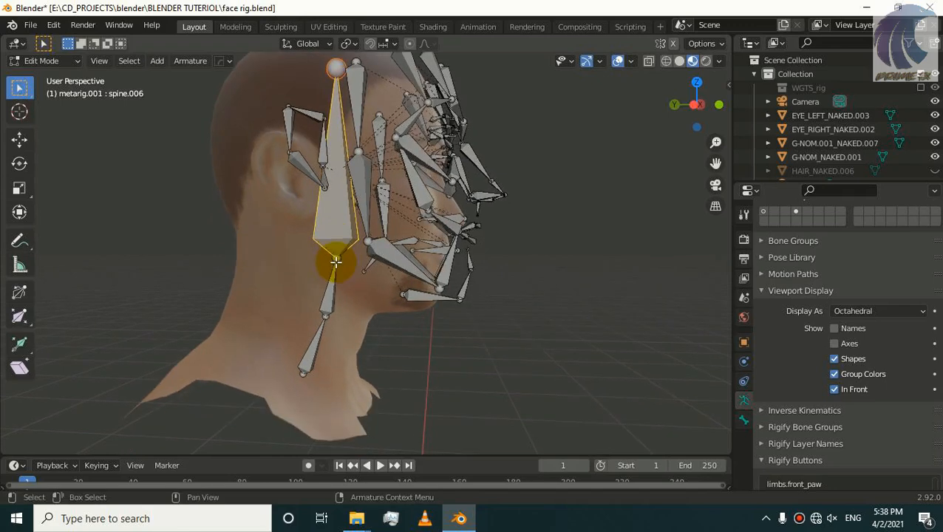
pyautogui.click(333, 277)
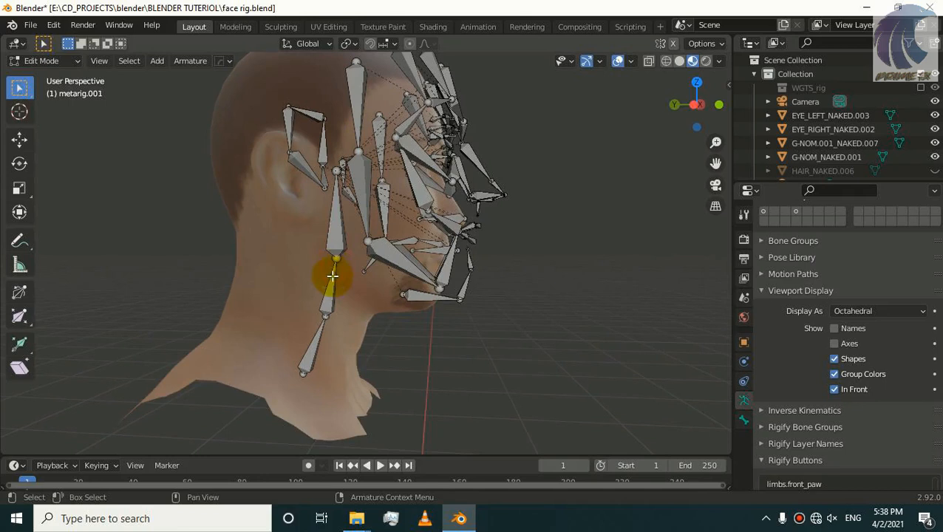
pyautogui.click(333, 284)
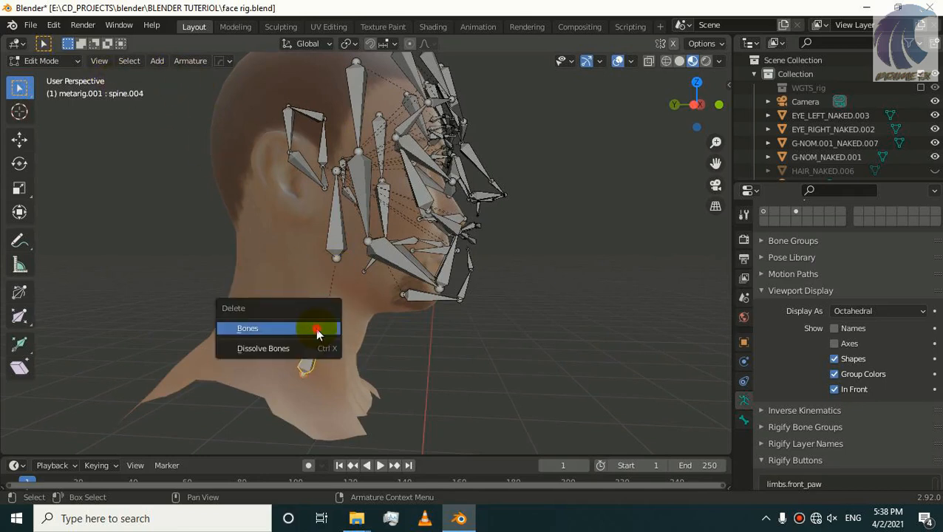
pyautogui.click(247, 328)
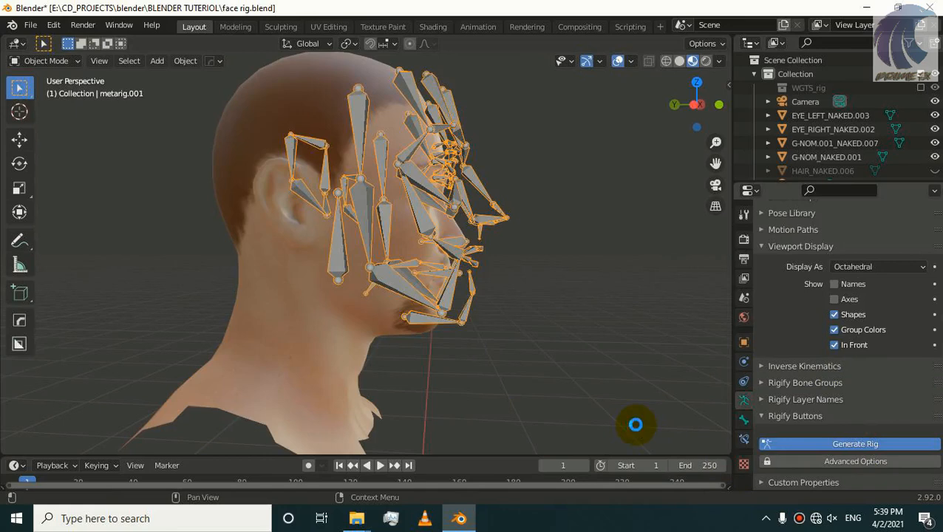
pyautogui.click(855, 443)
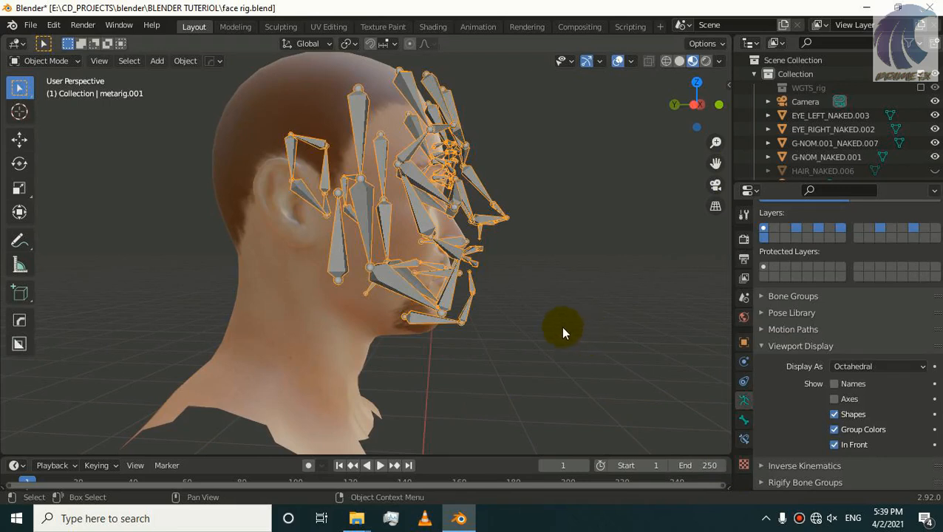
pyautogui.moveTo(662, 401)
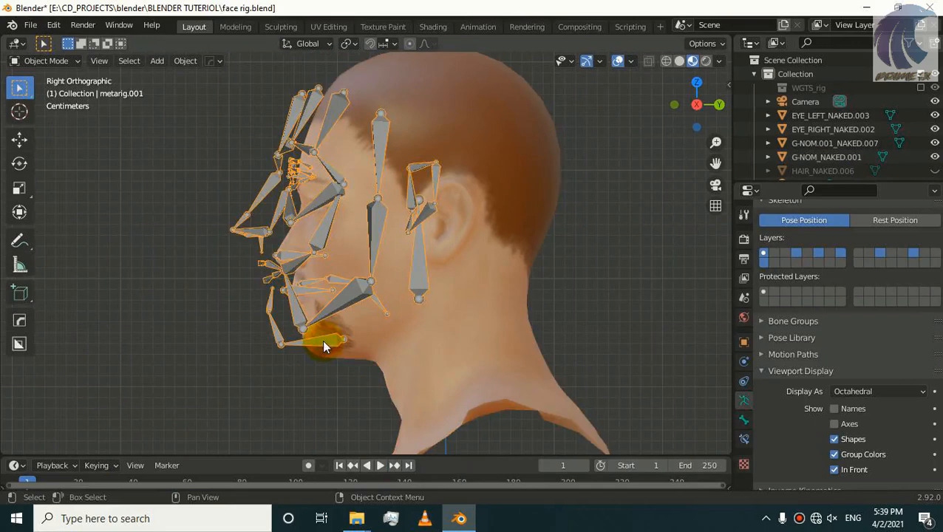
# - In Edit Mode, move the brow bone onto the eyebrow and the upper lip bone onto the lip
pyautogui.press('Tab')
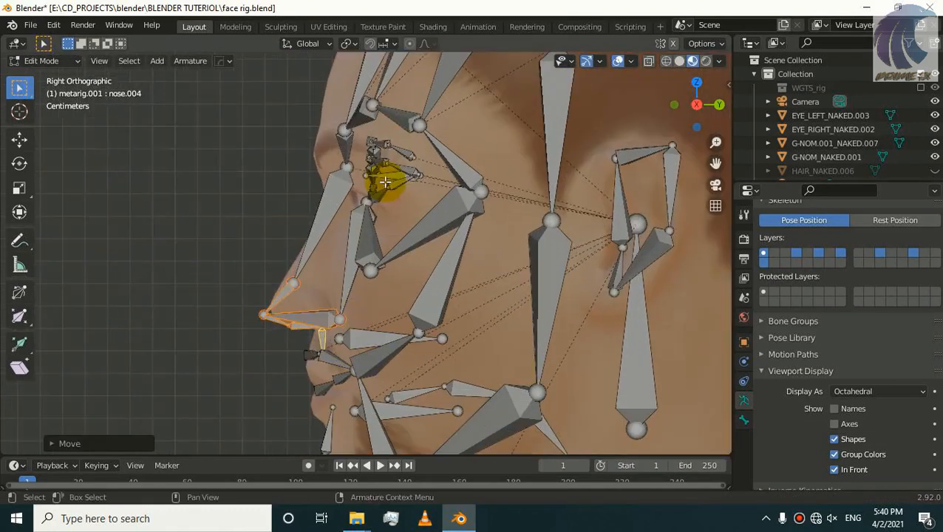
pyautogui.click(349, 166)
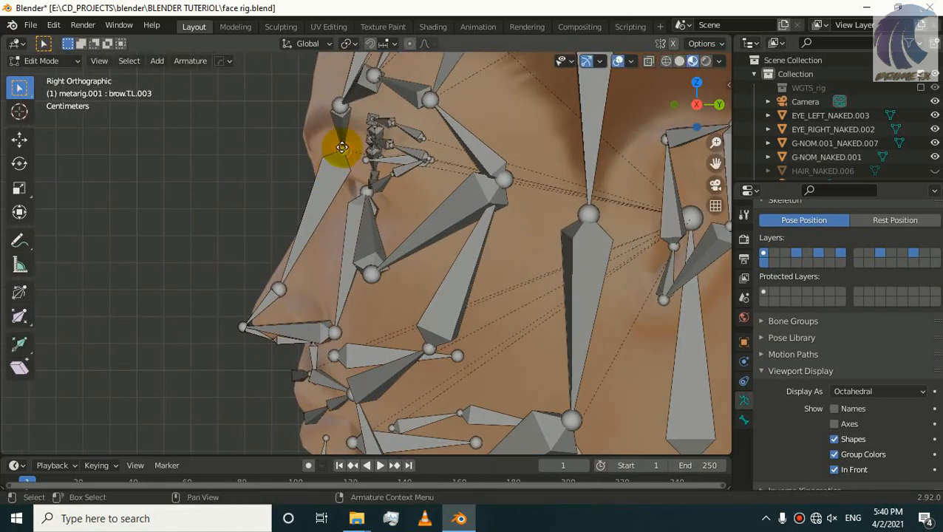
pyautogui.moveTo(343, 148); pyautogui.dragTo(310, 168)
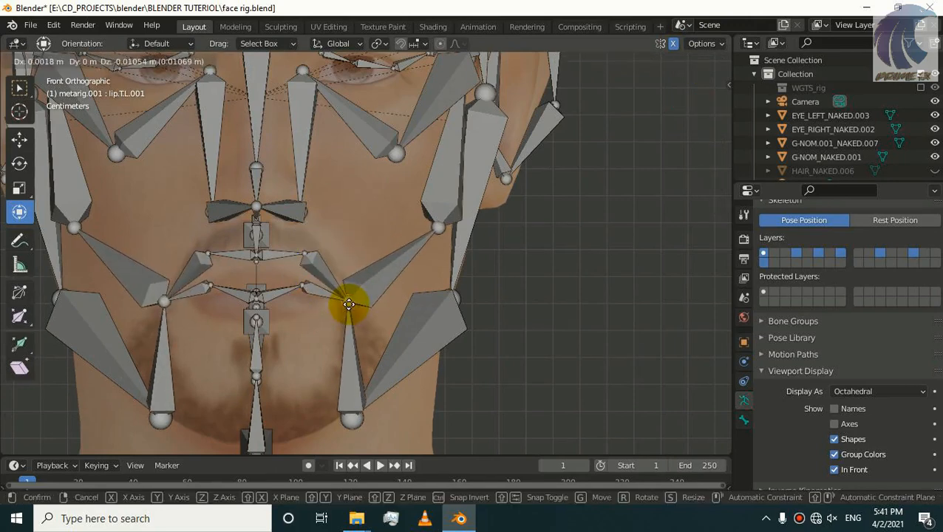
pyautogui.moveTo(351, 305); pyautogui.dragTo(307, 295)
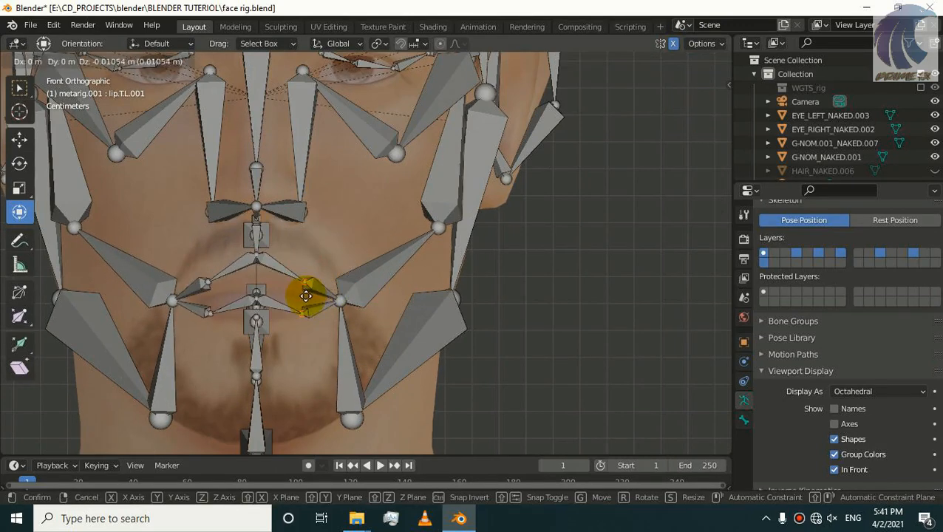
pyautogui.click(718, 60)
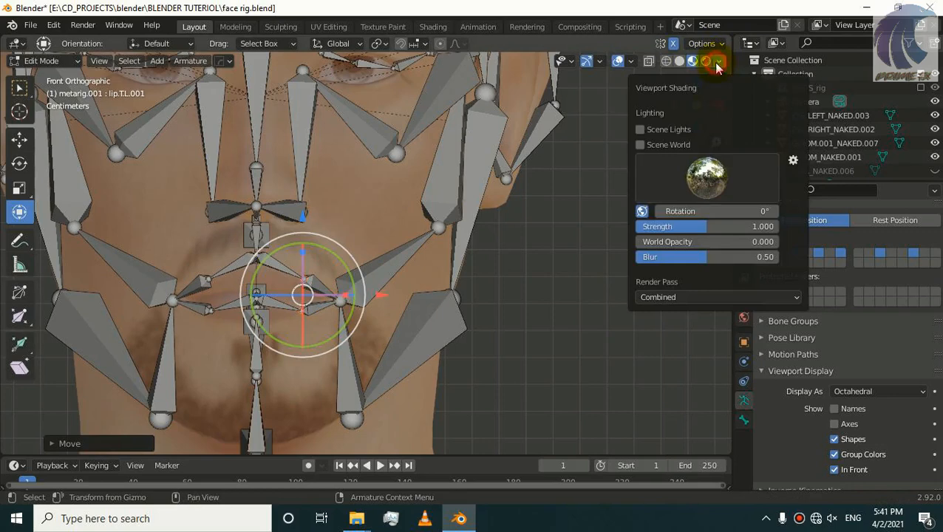
pyautogui.click(692, 60)
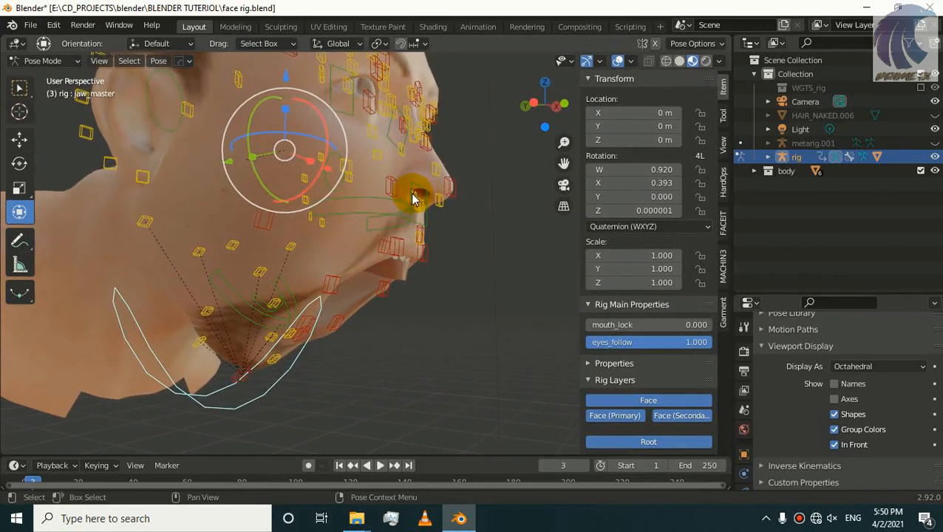
# - Rotate jaw_master to close the mouth, select the nose control, and show the Root layer
pyautogui.moveTo(413, 198); pyautogui.dragTo(321, 177)
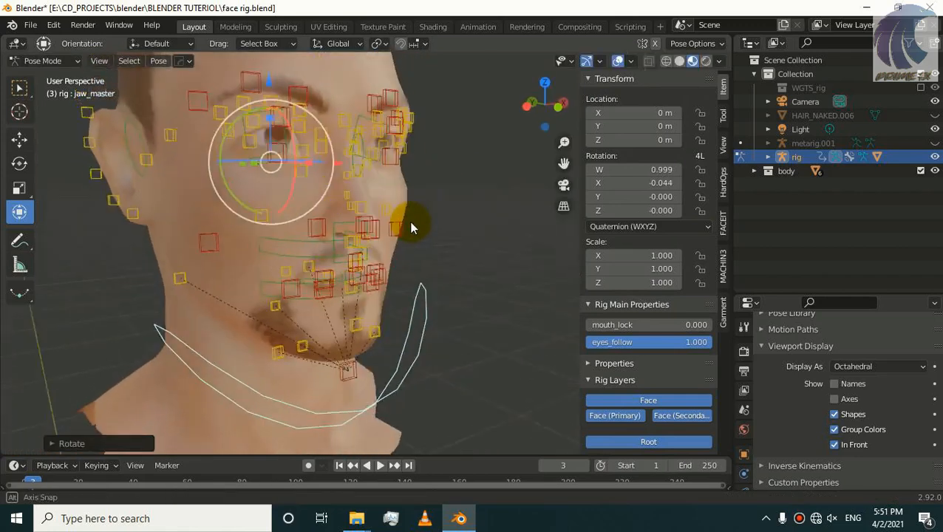
pyautogui.moveTo(410, 226); pyautogui.dragTo(646, 336)
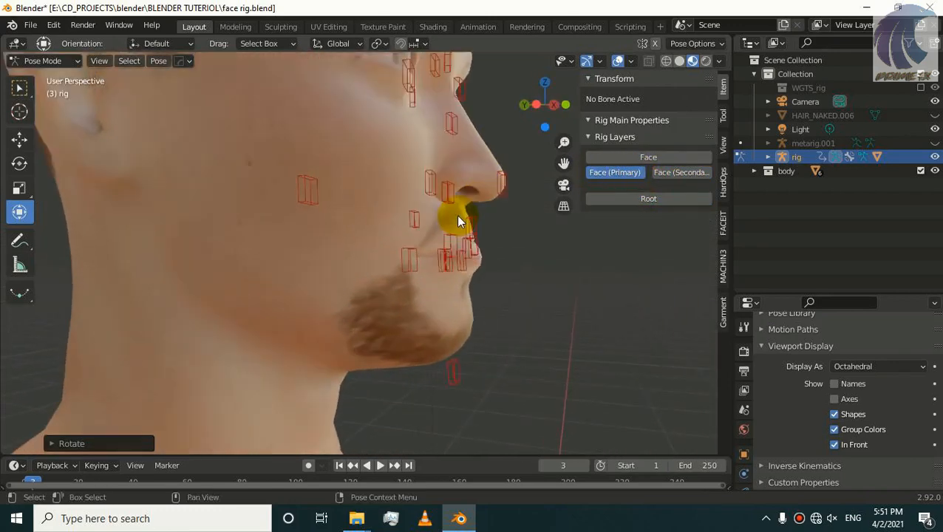
pyautogui.click(458, 218)
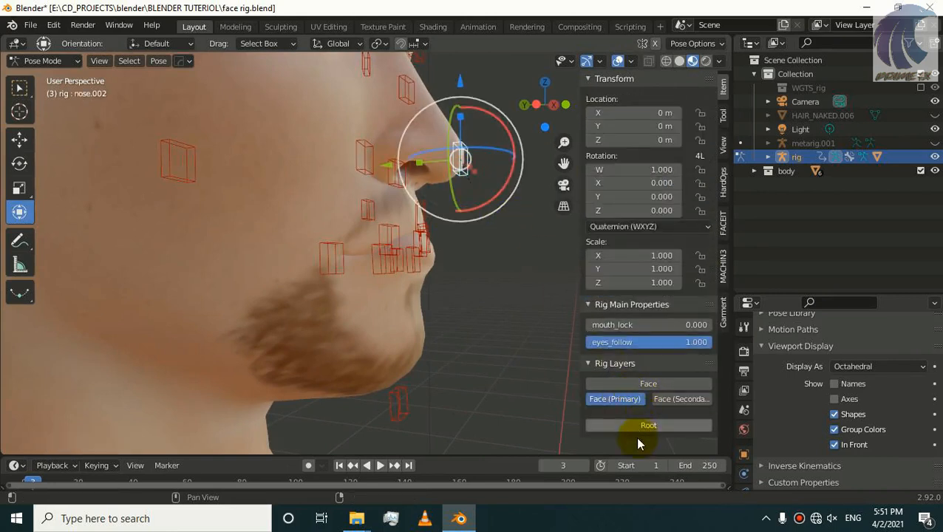
pyautogui.click(615, 398)
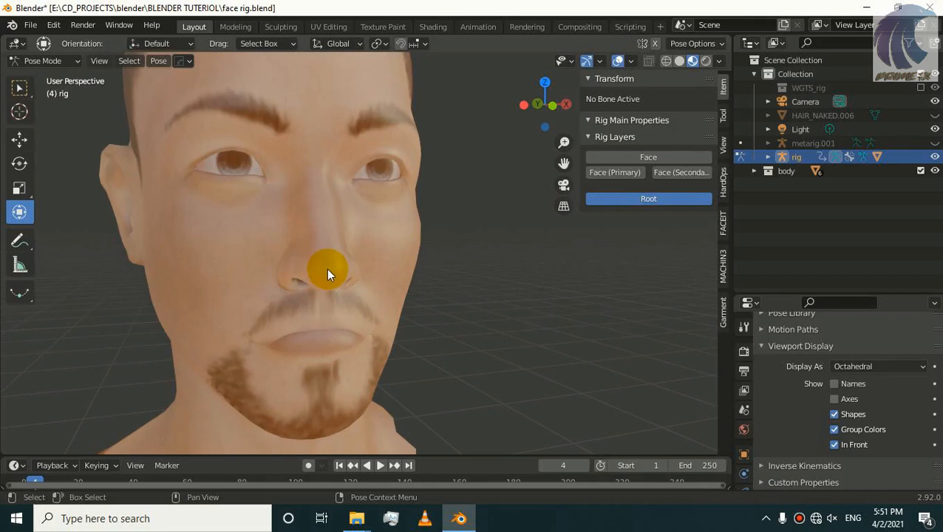
pyautogui.moveTo(329, 276)
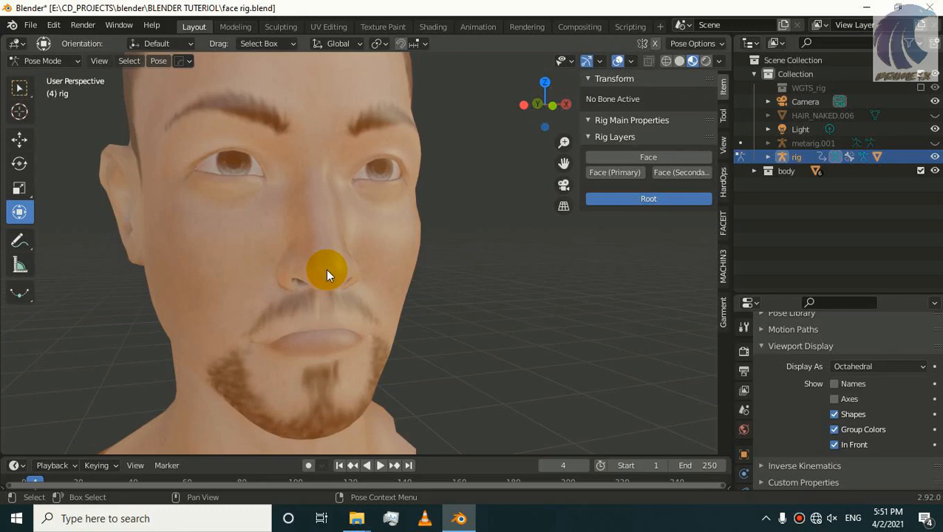
pyautogui.moveTo(328, 276); pyautogui.dragTo(384, 241)
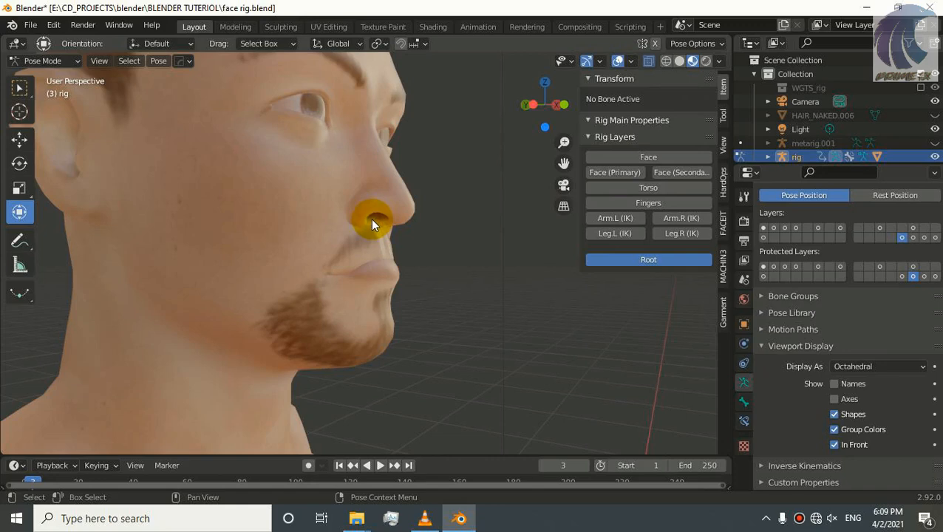
# - Show the Face control layer and rotate the jaw control back to rest
pyautogui.moveTo(373, 226); pyautogui.dragTo(353, 235)
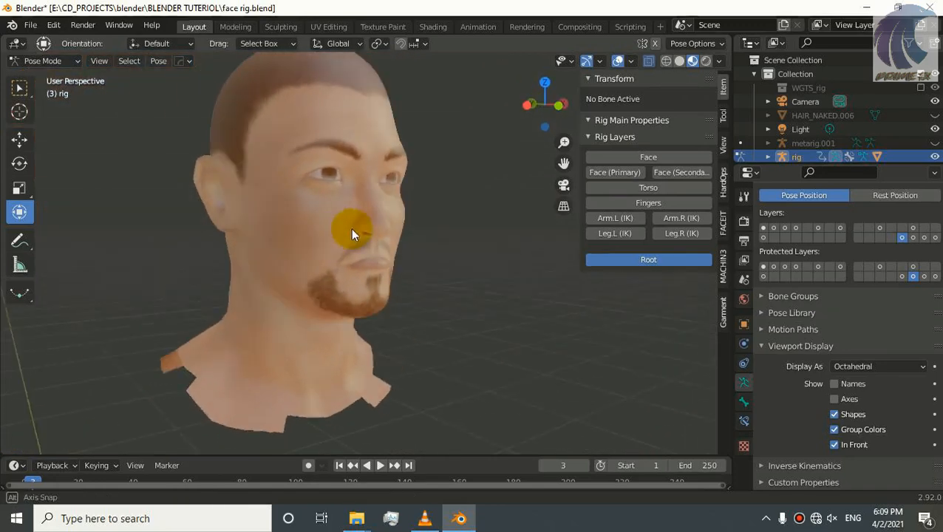
pyautogui.click(353, 232)
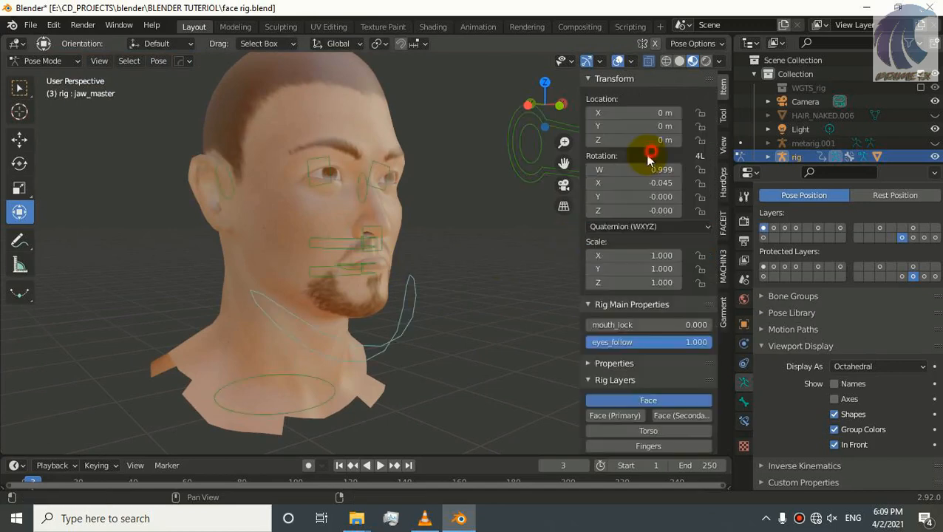
pyautogui.click(344, 166)
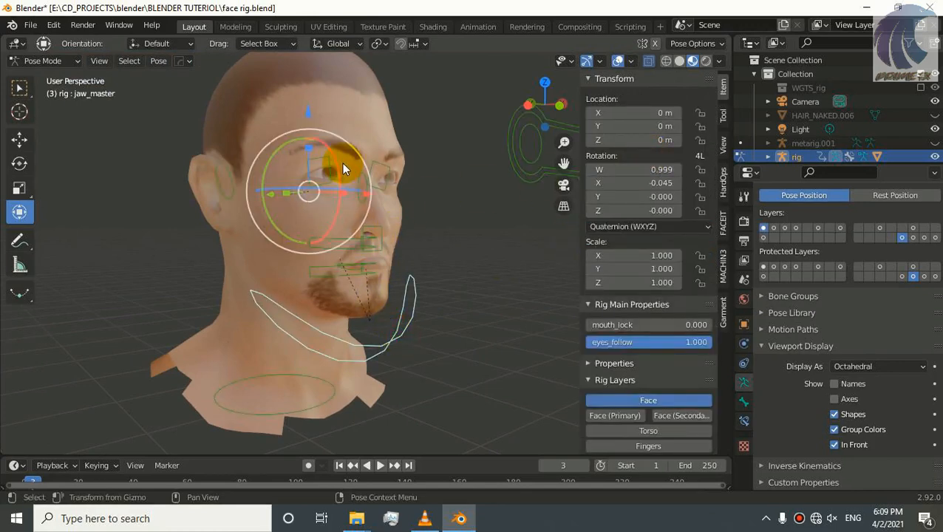
pyautogui.moveTo(344, 166); pyautogui.dragTo(332, 183)
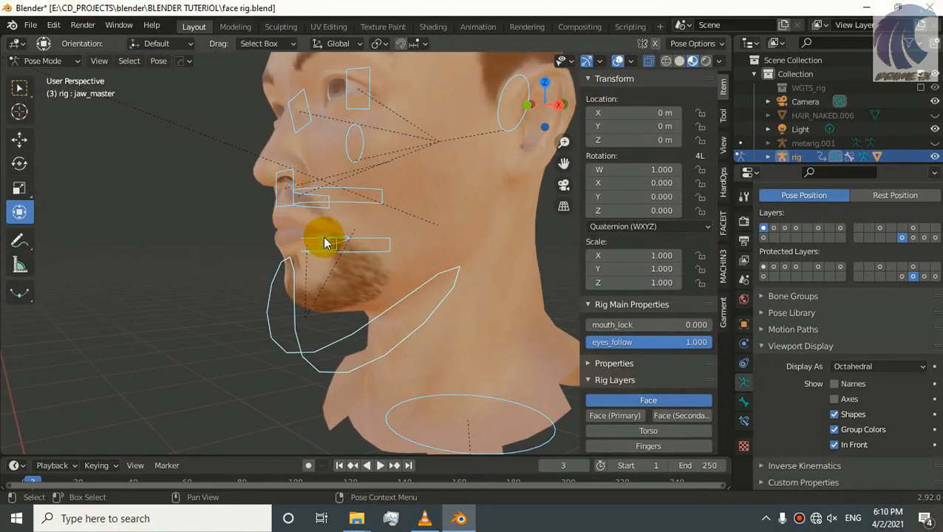
# - Select the tongue control, then switch the rig to Object Mode
pyautogui.click(344, 241)
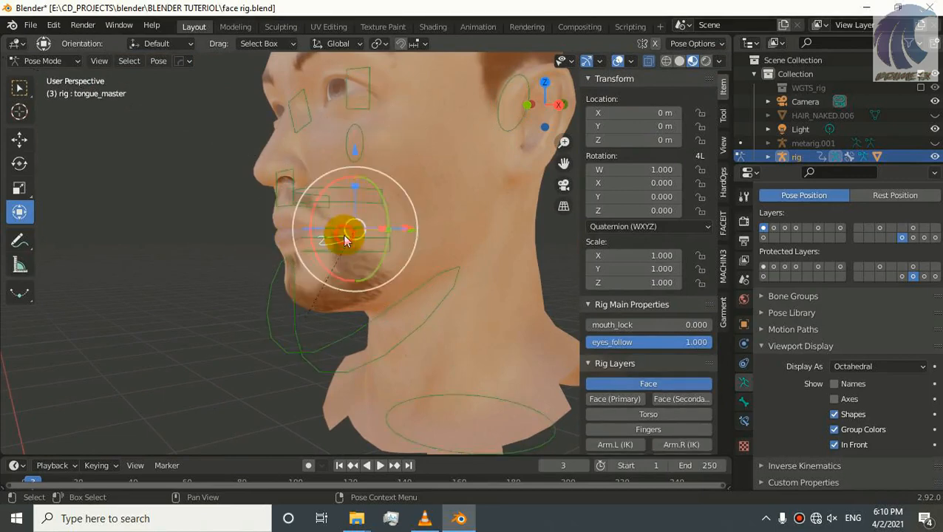
pyautogui.click(45, 60)
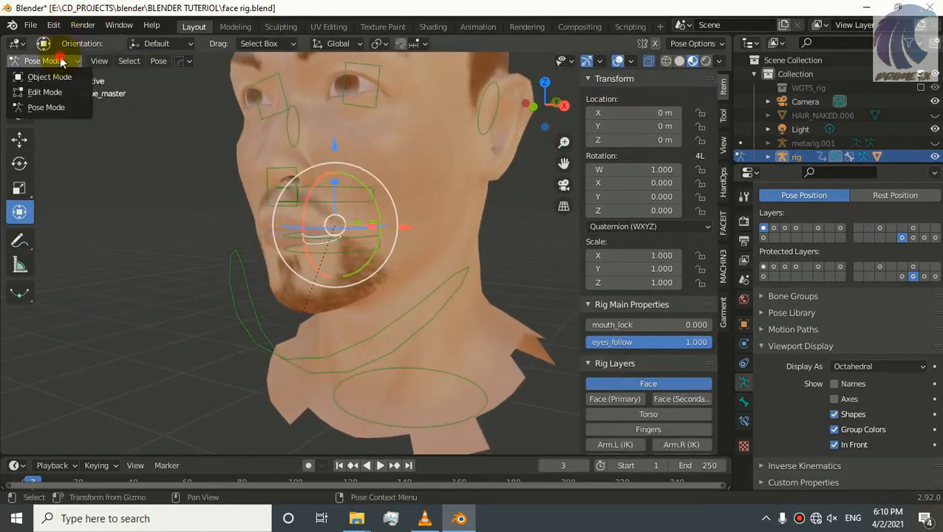
pyautogui.click(49, 76)
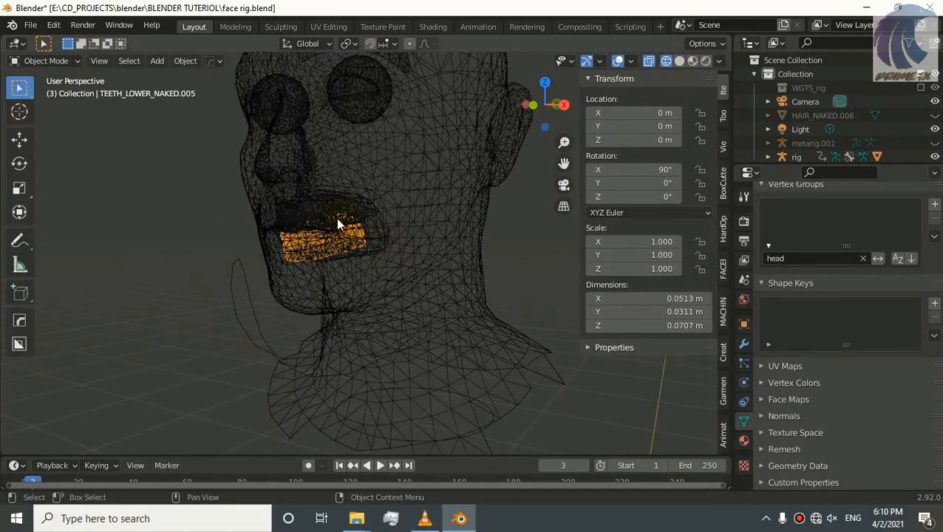
# - Select the lower teeth mesh, then add the face rig to the selection
pyautogui.click(664, 61)
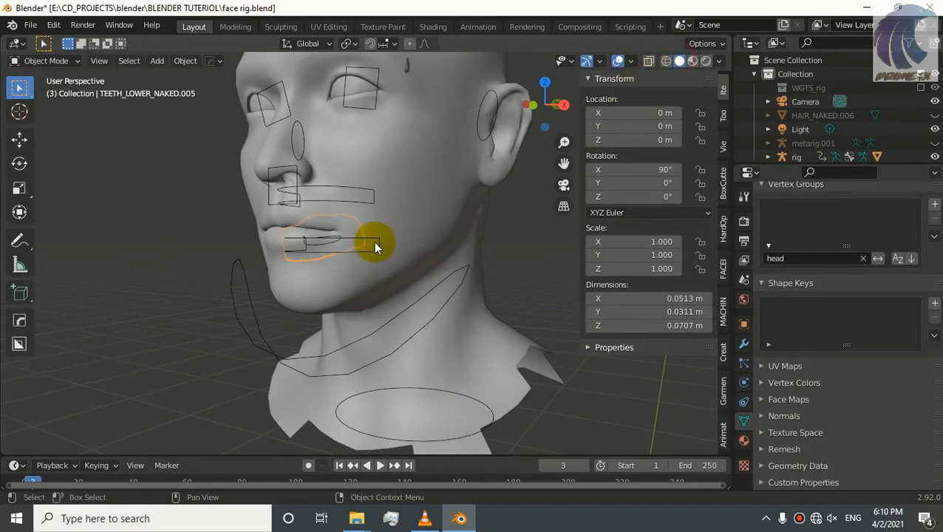
pyautogui.click(679, 61)
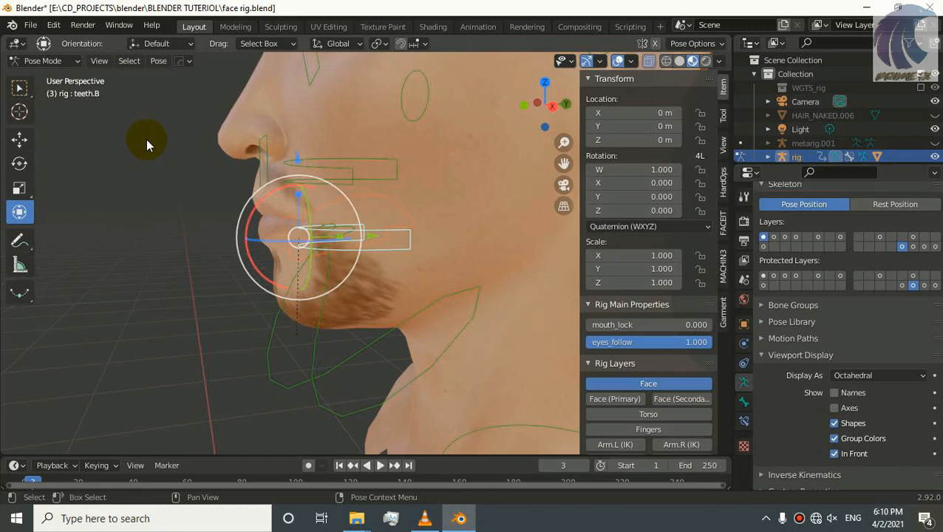
pyautogui.moveTo(162, 143)
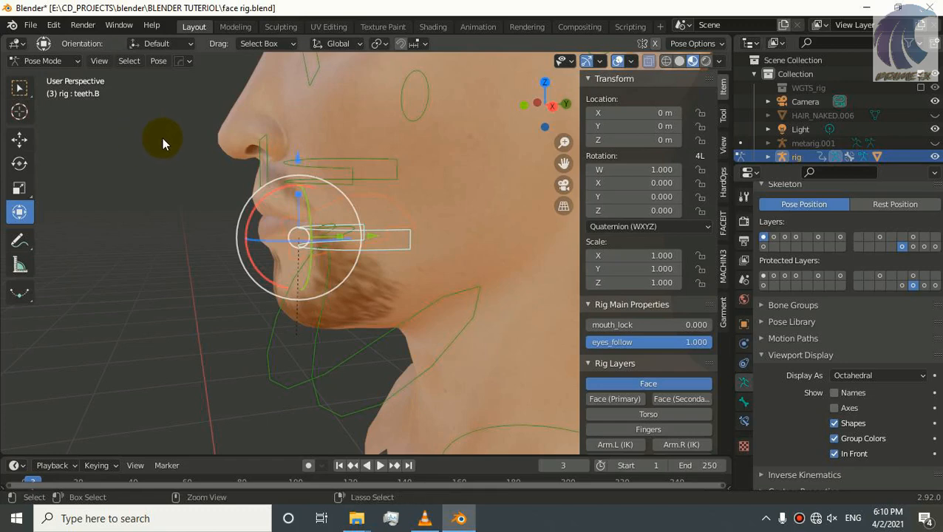
pyautogui.moveTo(244, 210)
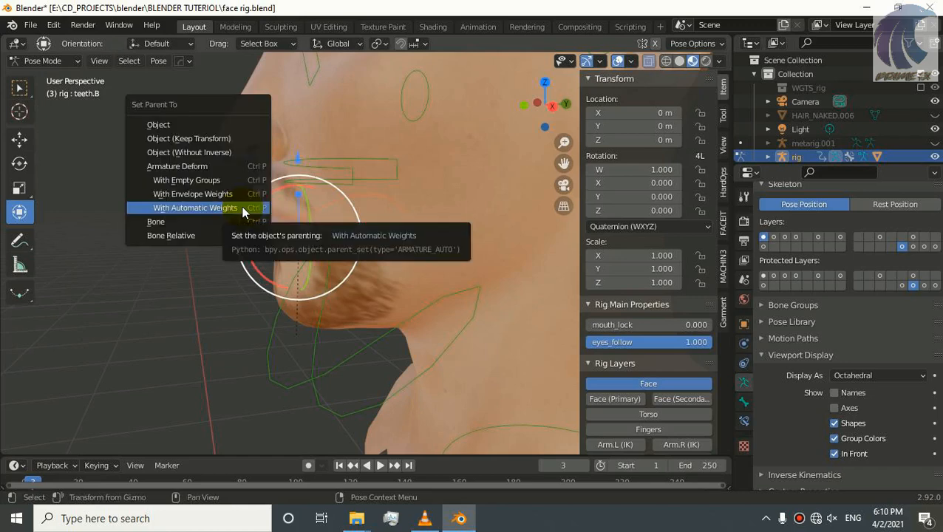
pyautogui.moveTo(177, 166)
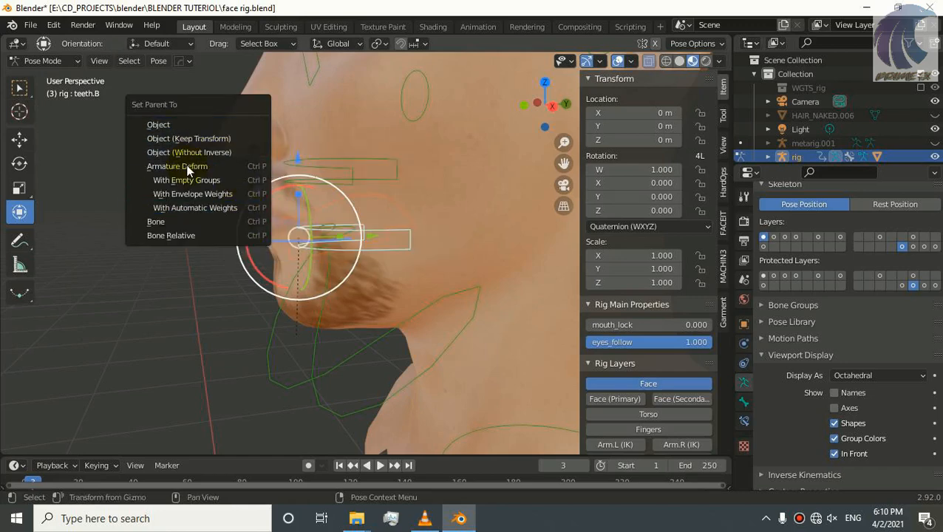
# - Parent the lower teeth to the rig's teeth bone with Ctrl+P > Bone
pyautogui.click(177, 166)
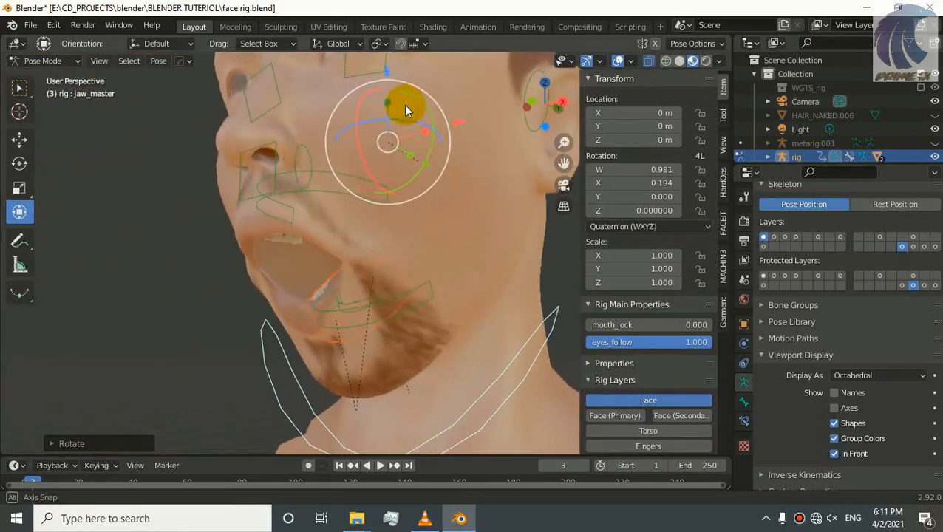
# - Reset the jaw to rest, switch to Object Mode, and select the gum and teeth mesh
pyautogui.moveTo(407, 110); pyautogui.dragTo(370, 255)
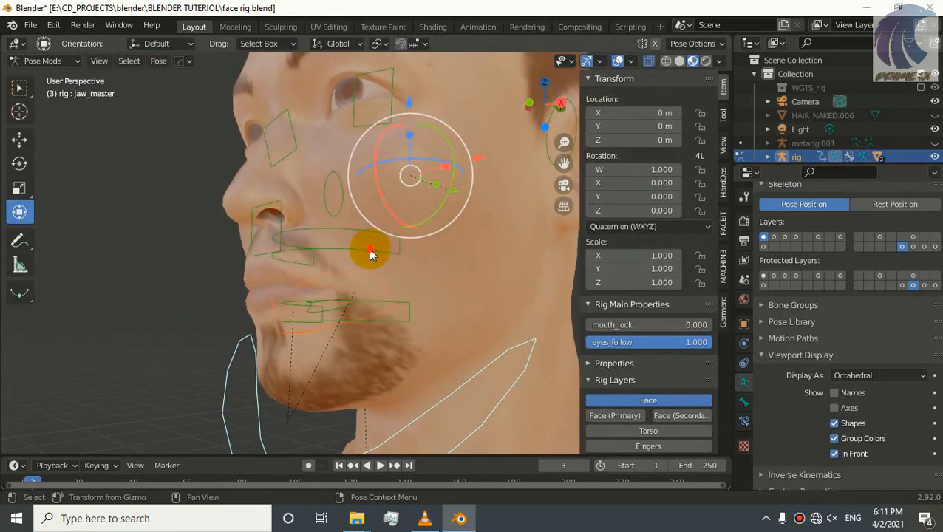
pyautogui.click(43, 60)
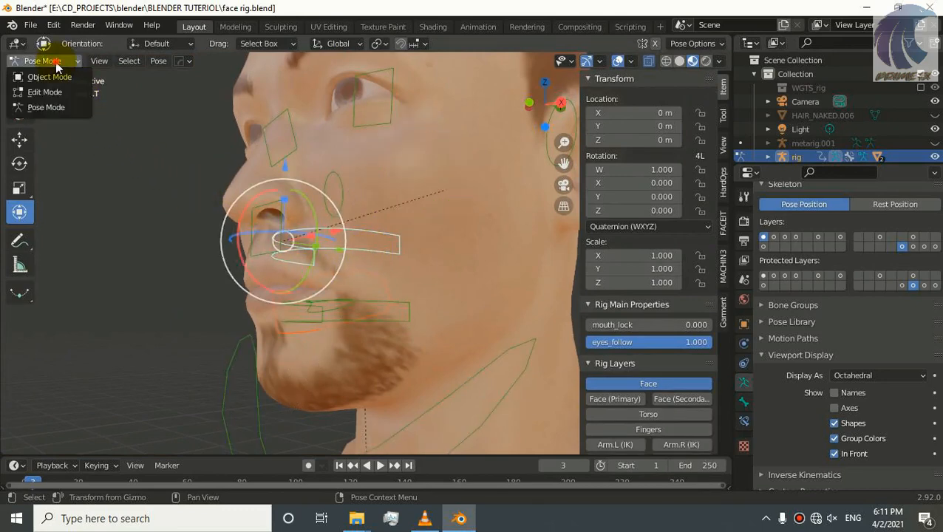
pyautogui.click(49, 76)
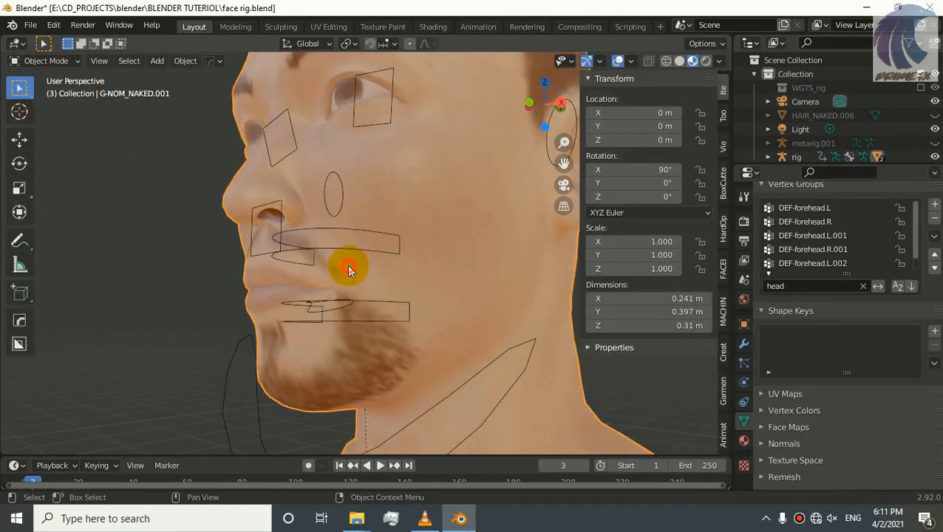
pyautogui.click(350, 267)
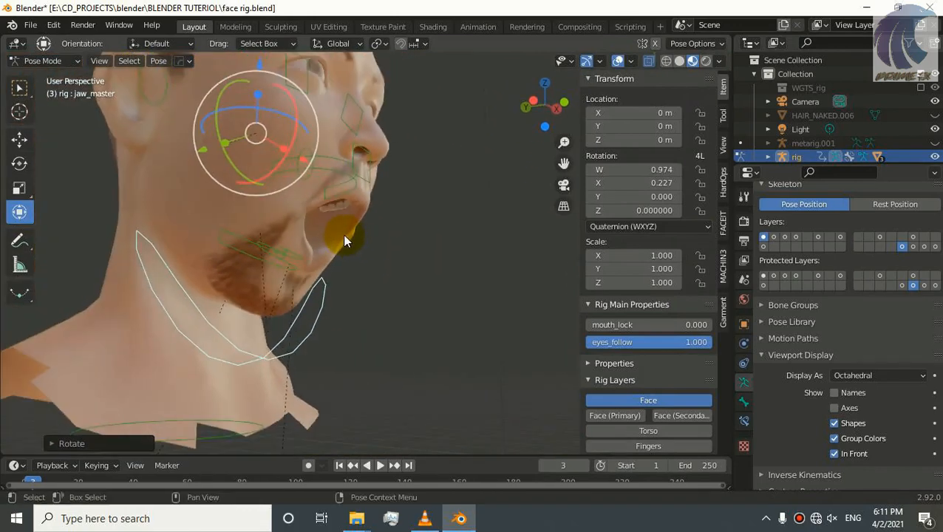
# - Rotate jaw_master with the rotate gizmo so the mouth opens only slightly
pyautogui.moveTo(348, 240); pyautogui.dragTo(316, 174)
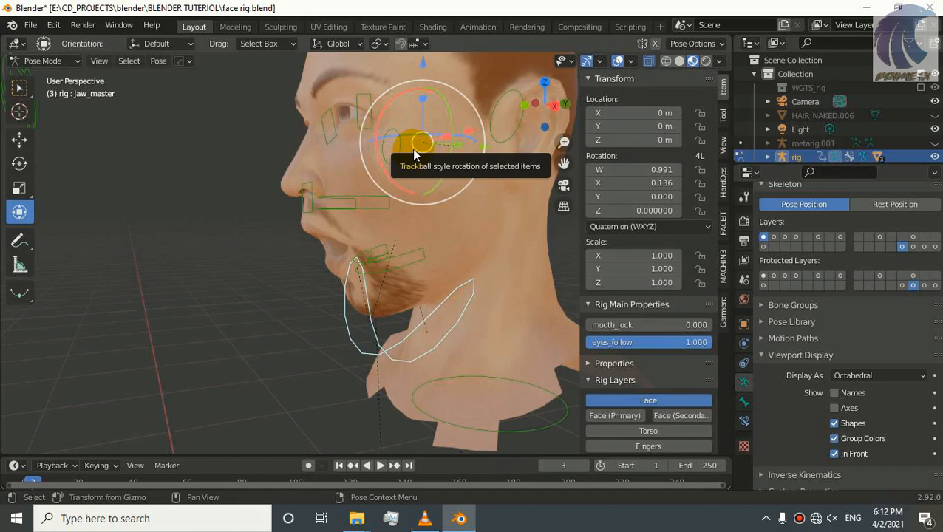
pyautogui.moveTo(769, 407)
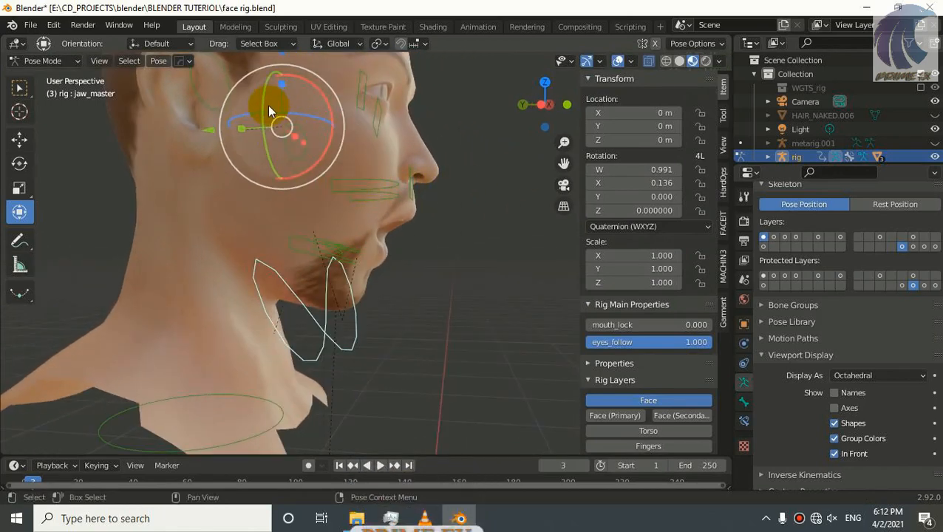
# - Move the jaw control, then select and move the eye target control
pyautogui.moveTo(278, 115); pyautogui.dragTo(294, 139)
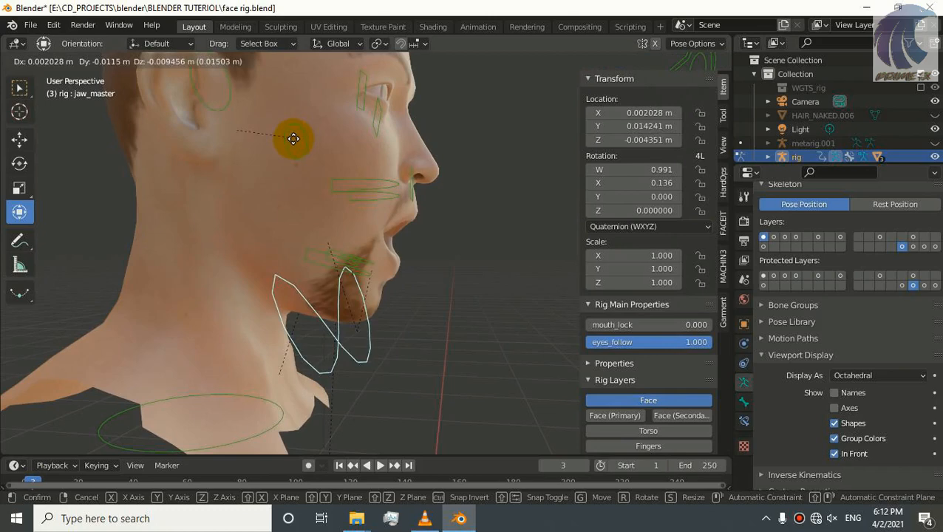
pyautogui.click(293, 139)
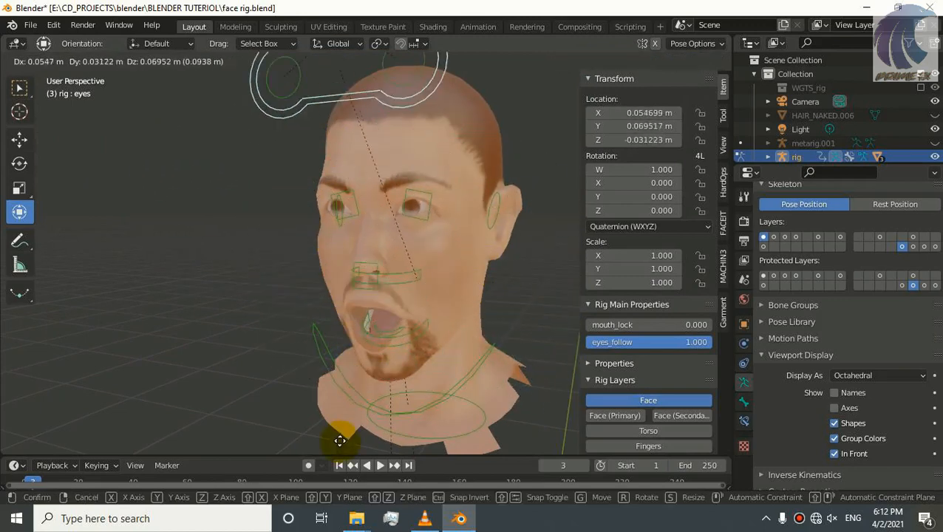
pyautogui.moveTo(340, 439); pyautogui.dragTo(214, 205)
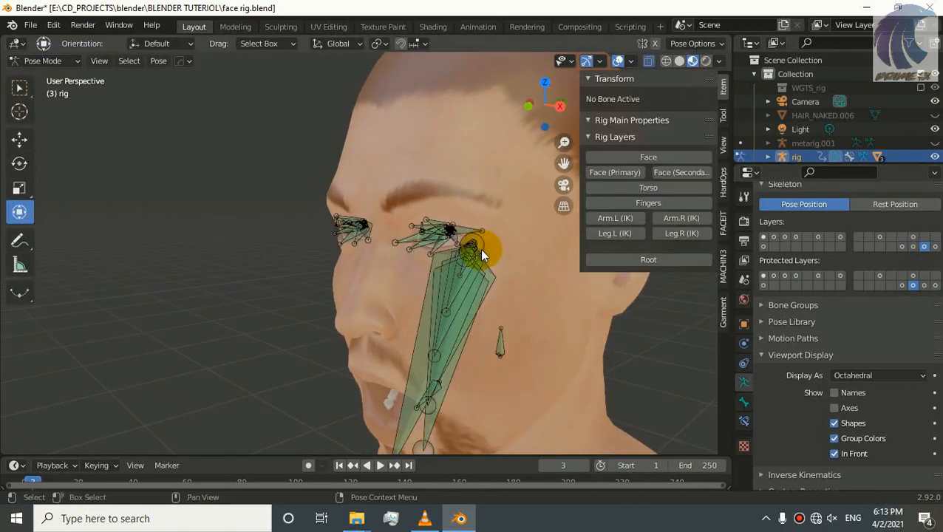
pyautogui.moveTo(925, 247)
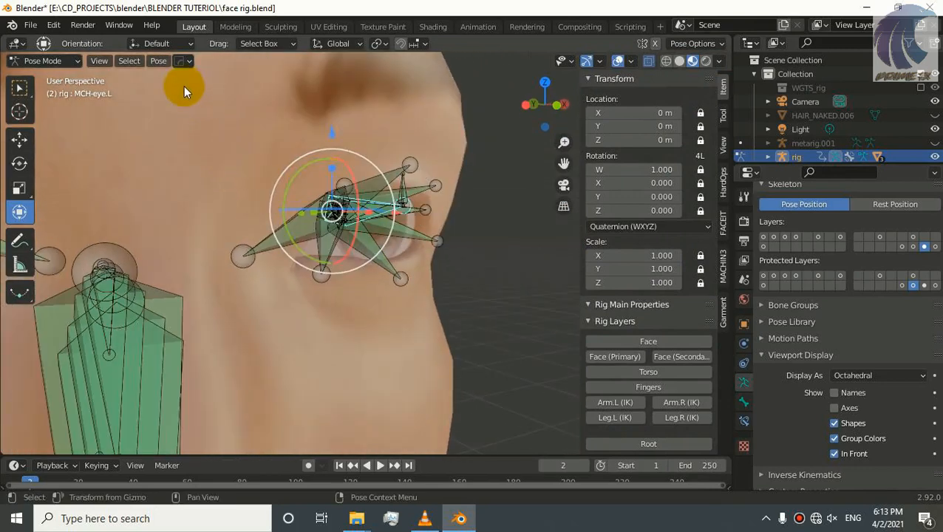
# - Parent the left eyeball EYE_LEFT_NAKED.003 to the MCH-eye.L bone
pyautogui.click(44, 61)
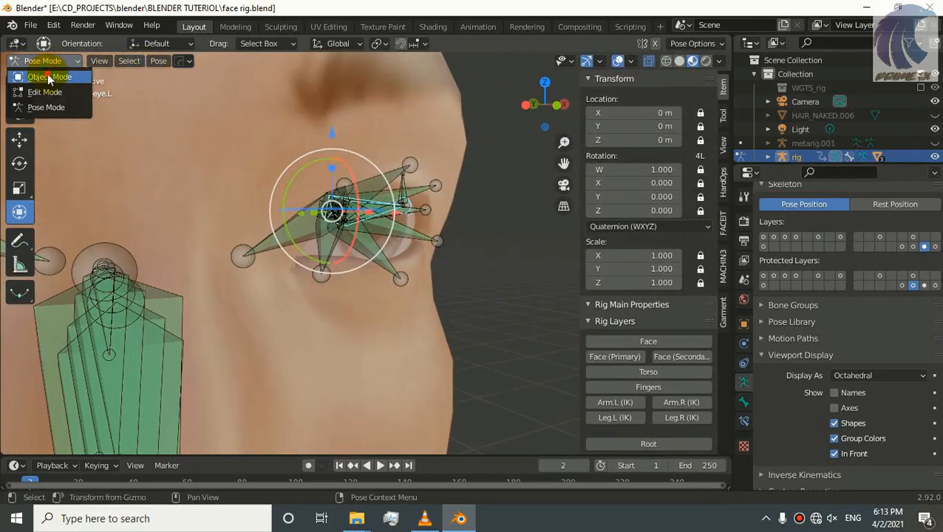
pyautogui.click(51, 77)
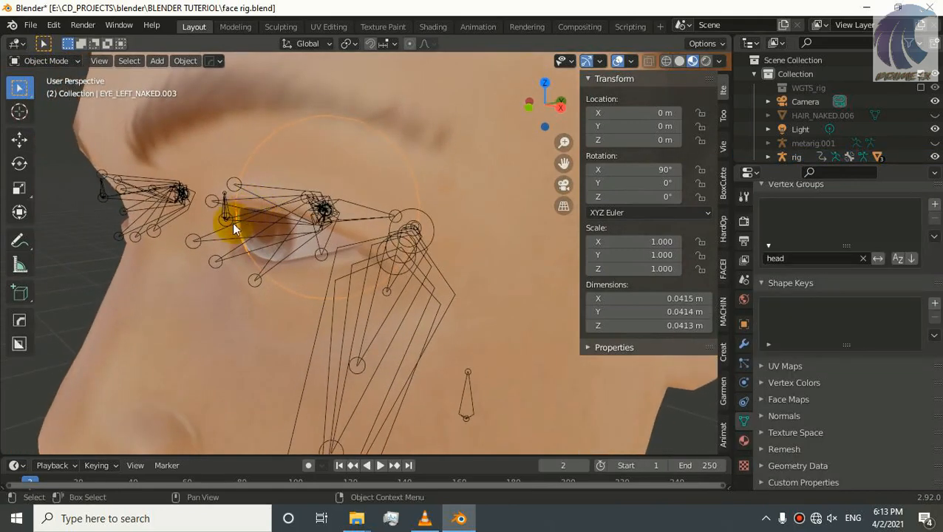
pyautogui.click(46, 61)
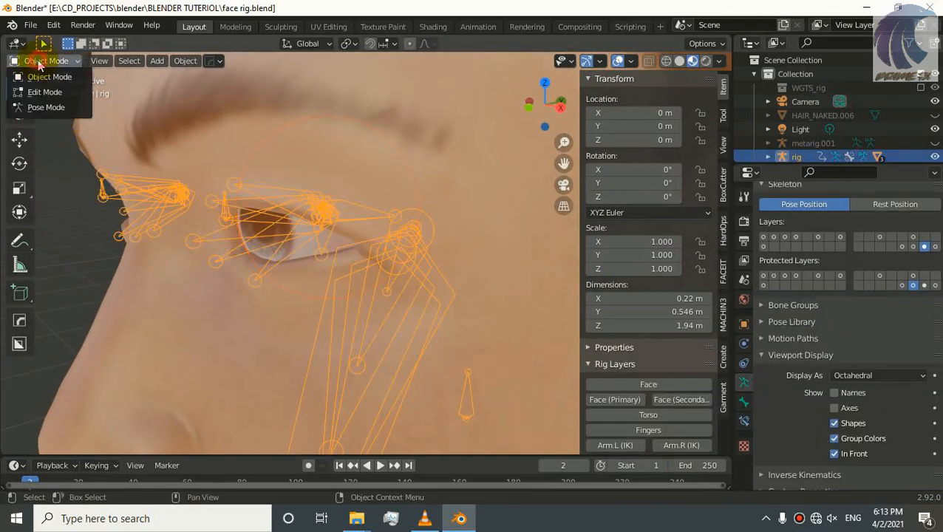
pyautogui.click(46, 107)
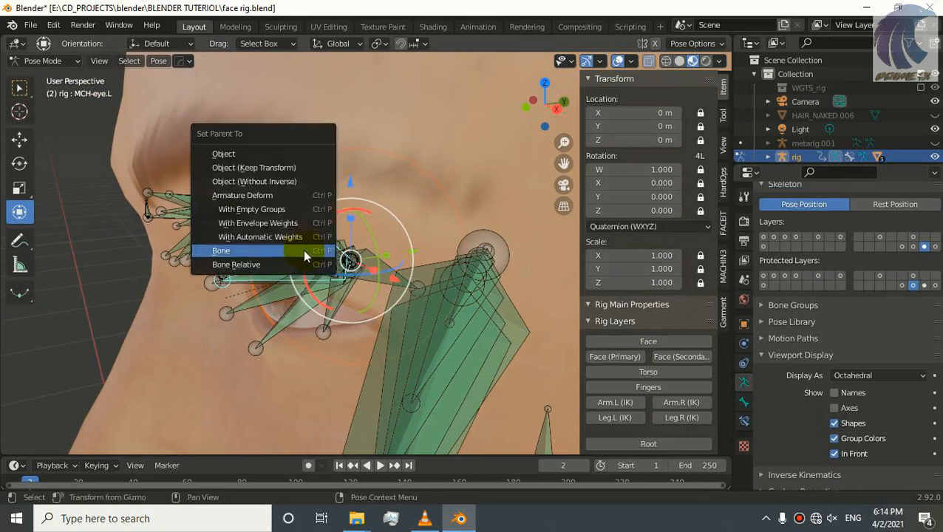
pyautogui.click(221, 250)
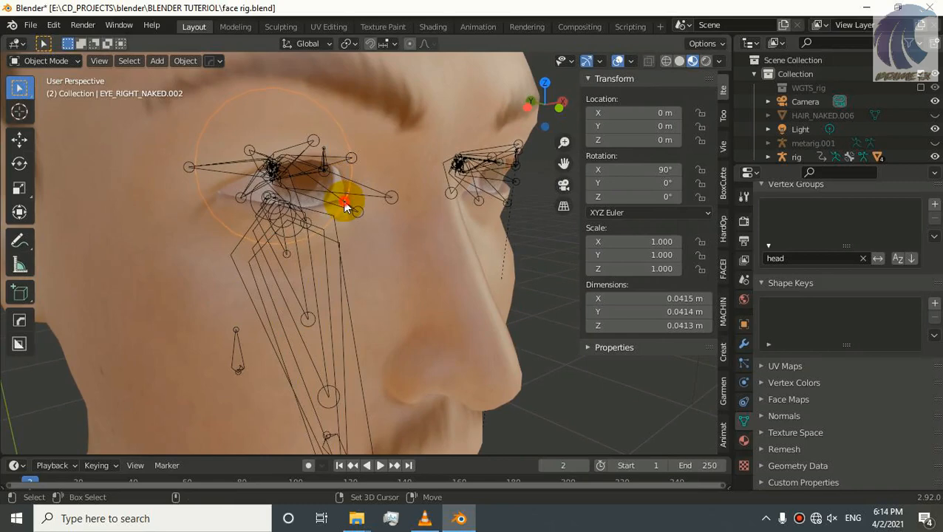
# - Shift-select the rig with the right eyeball and enter Pose Mode for MCH-eye.R
pyautogui.click(796, 157)
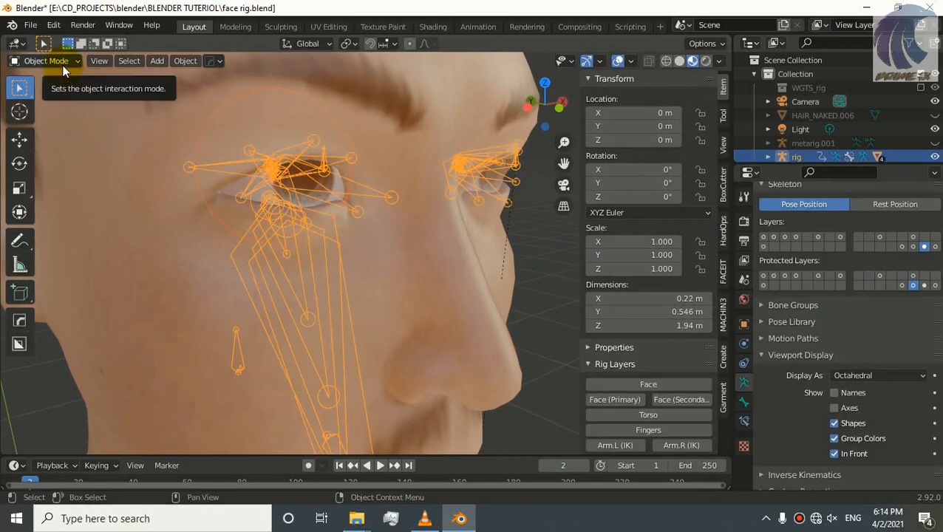
pyautogui.click(45, 60)
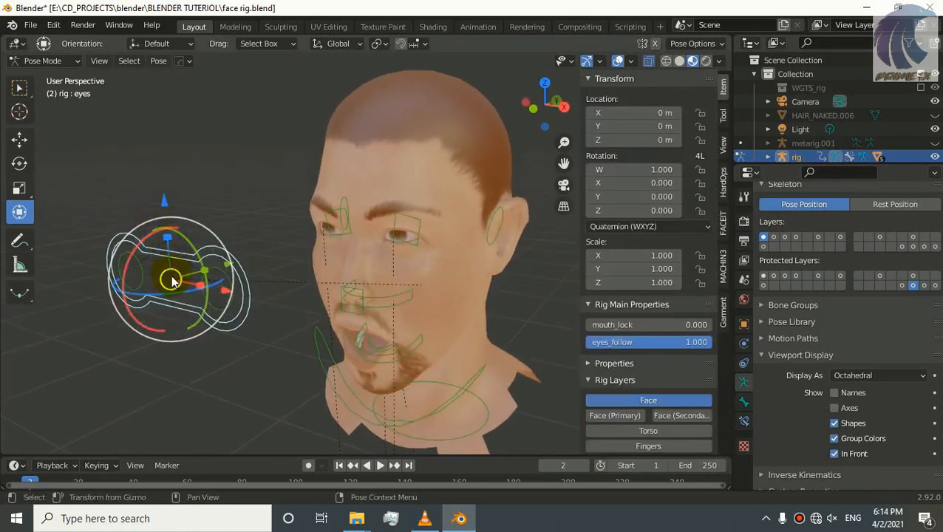
# - Drag the eyes control around the face, ending off to the right, to test tracking
pyautogui.moveTo(172, 279); pyautogui.dragTo(318, 279)
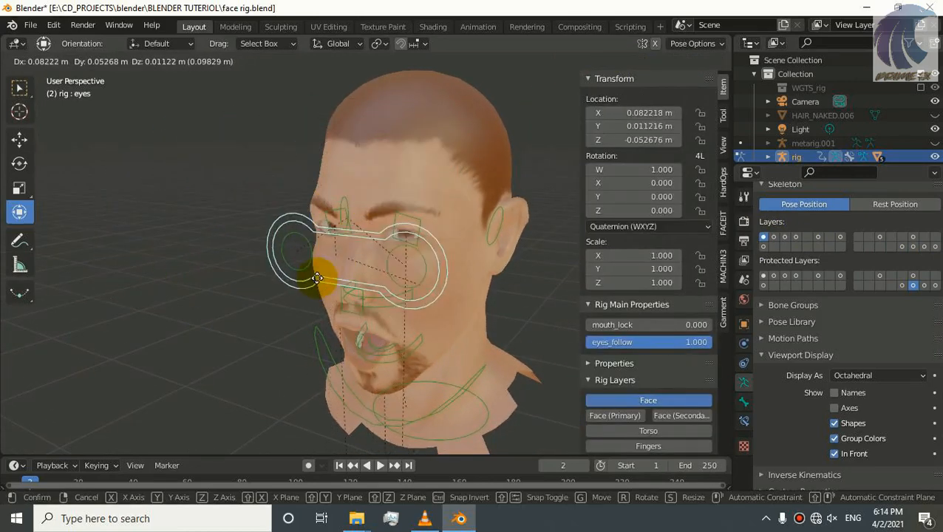
pyautogui.moveTo(318, 277); pyautogui.dragTo(410, 248)
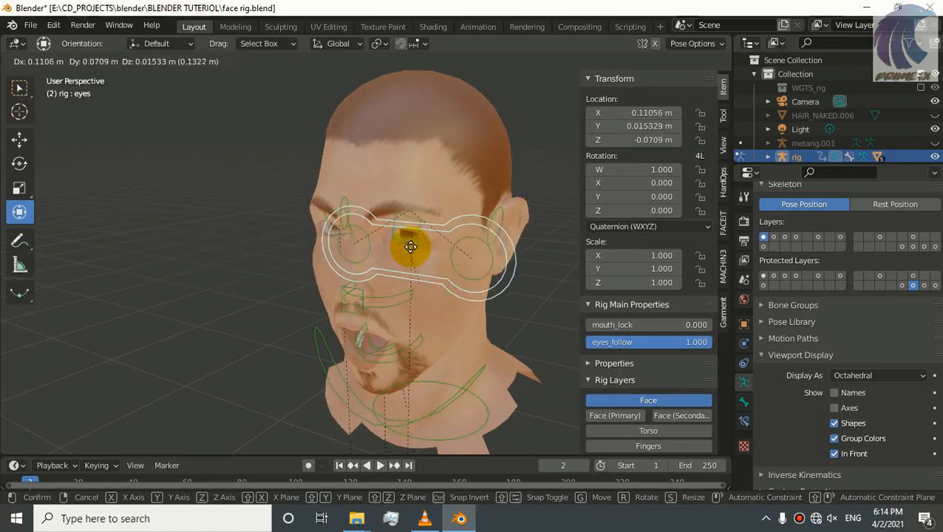
pyautogui.moveTo(410, 247); pyautogui.dragTo(323, 228)
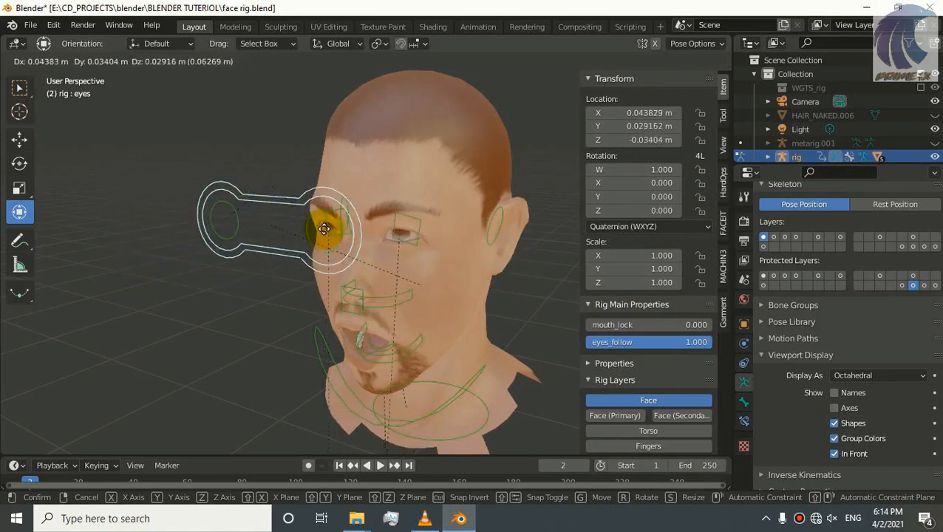
pyautogui.moveTo(324, 228); pyautogui.dragTo(338, 288)
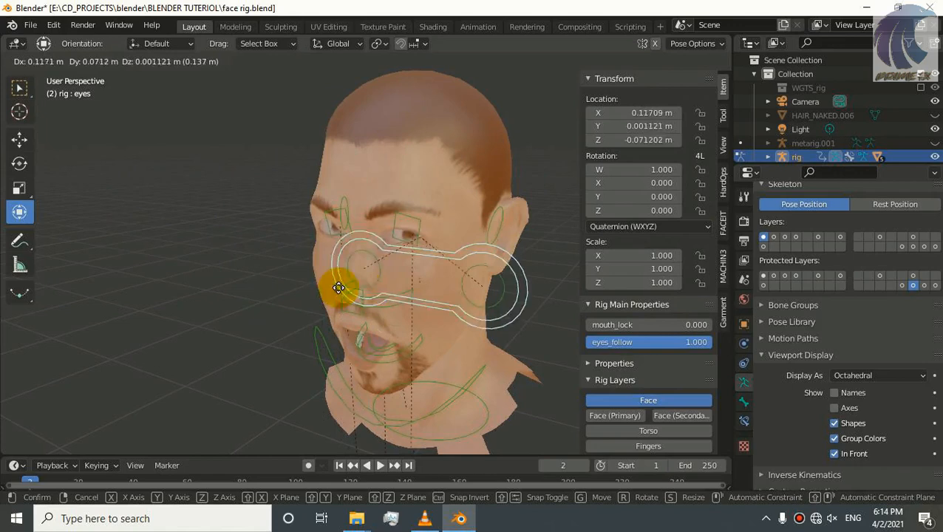
pyautogui.moveTo(339, 288); pyautogui.dragTo(187, 209)
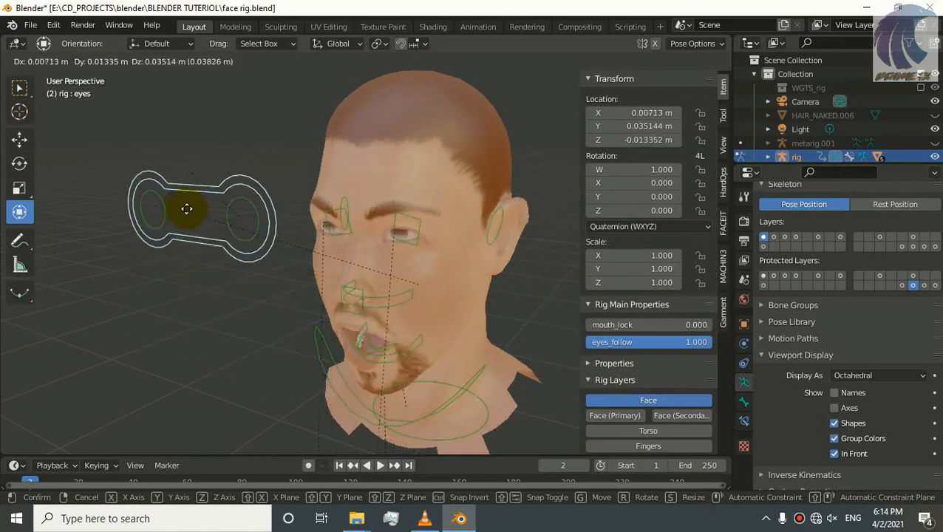
pyautogui.moveTo(187, 209); pyautogui.dragTo(71, 247)
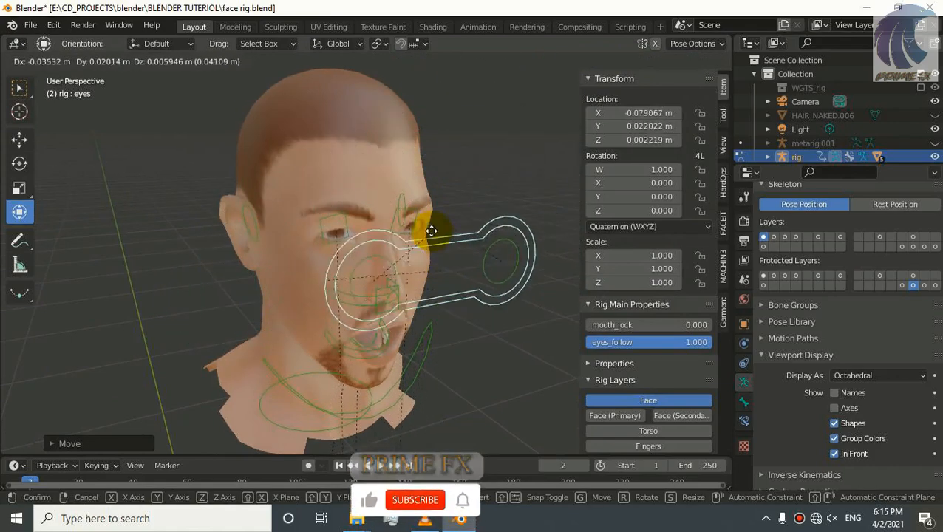
pyautogui.moveTo(431, 231); pyautogui.dragTo(416, 164)
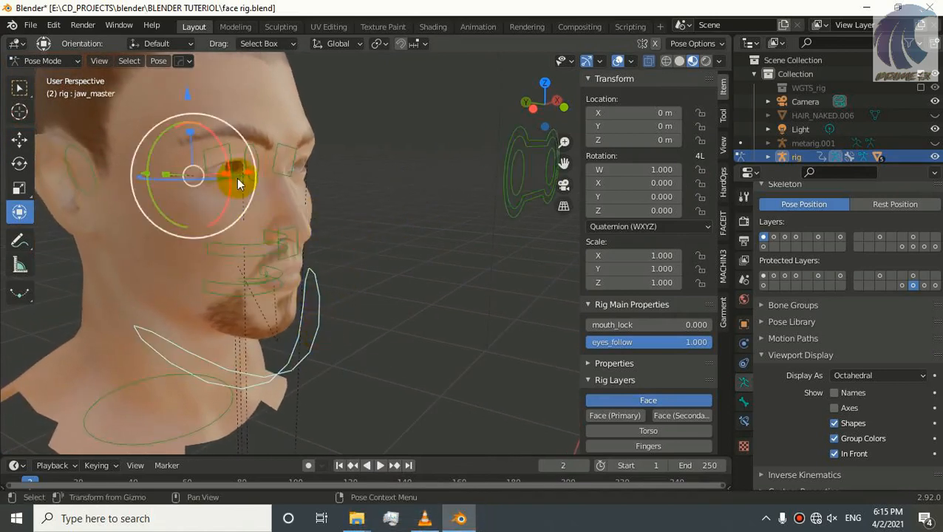
# - Test the jaw control, then pull lips.L outward and raise lips.R into a grin
pyautogui.moveTo(237, 181); pyautogui.dragTo(247, 181)
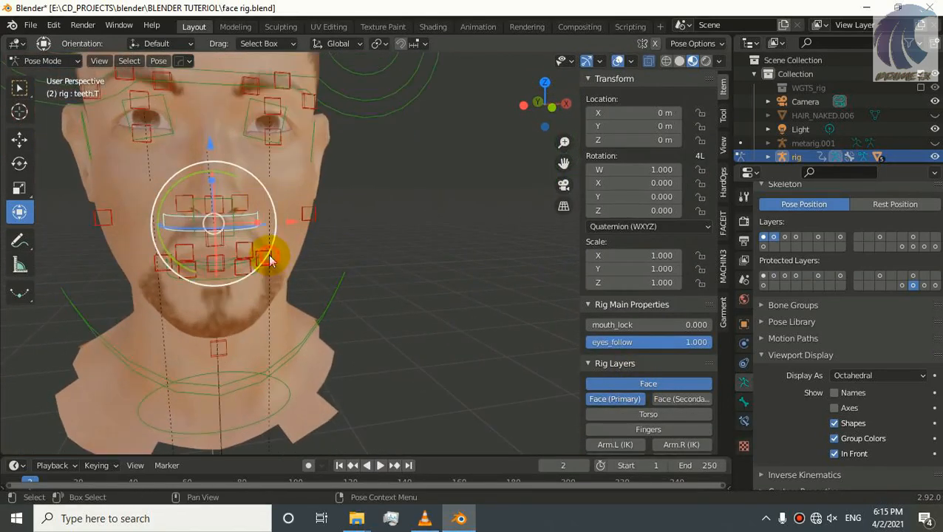
pyautogui.moveTo(267, 259); pyautogui.dragTo(257, 248)
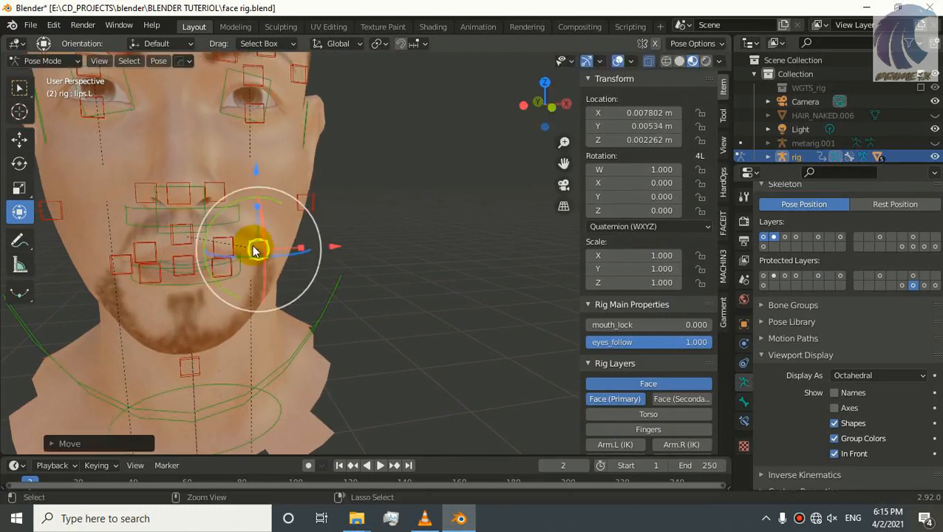
pyautogui.moveTo(258, 248); pyautogui.dragTo(183, 299)
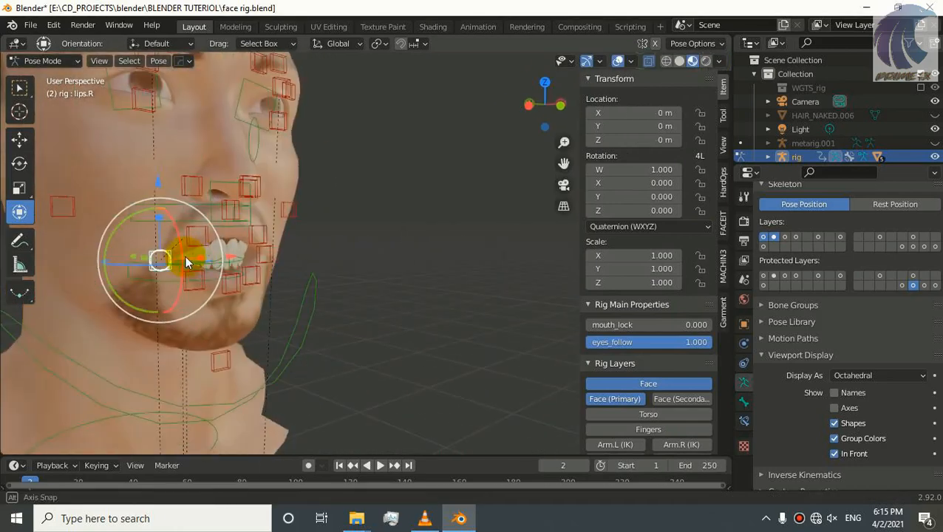
pyautogui.moveTo(184, 262); pyautogui.dragTo(211, 215)
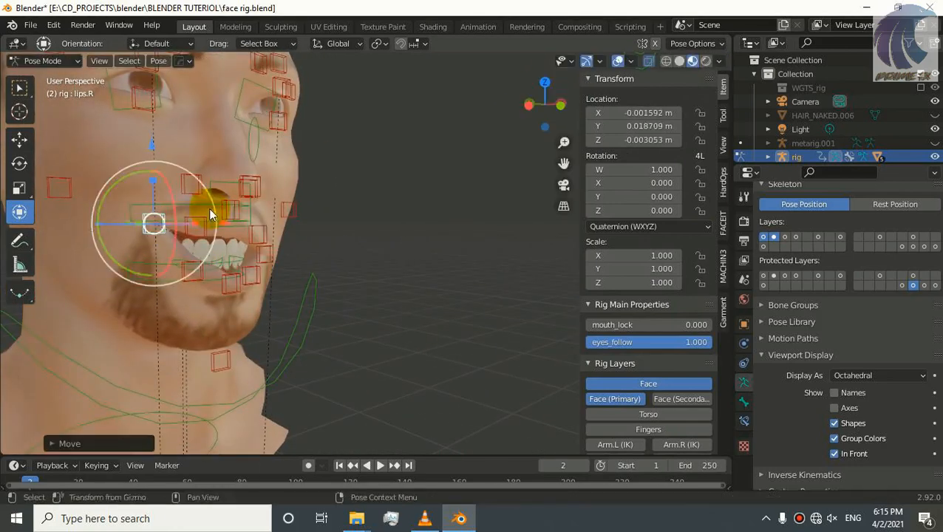